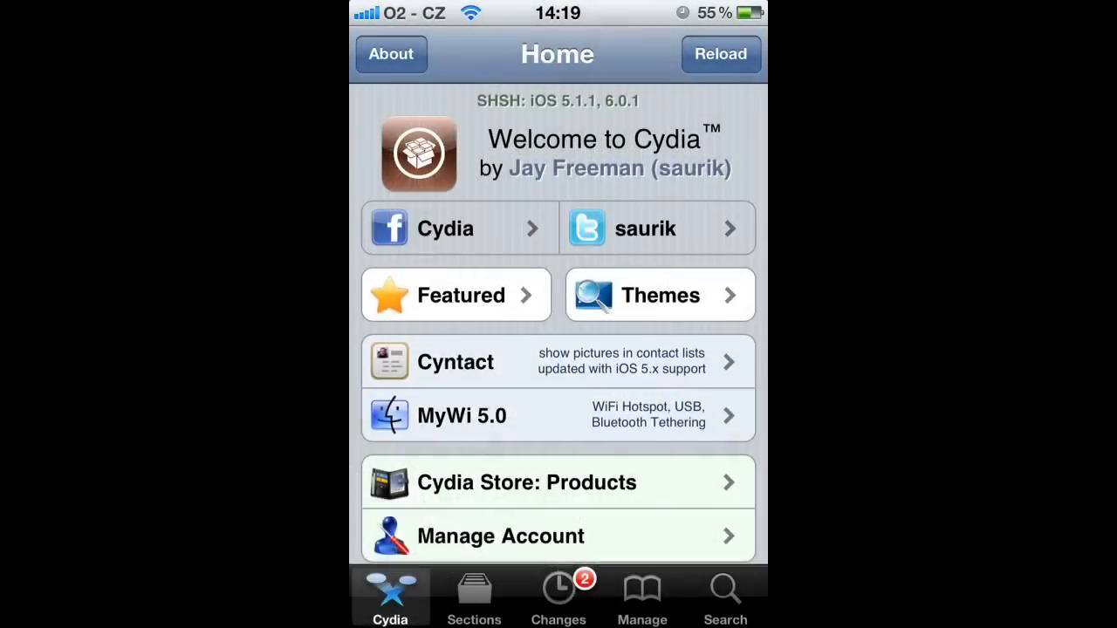
# - Show Cydia's installed package sources (BigBoss, ModMyi.com, Repo Cydia) via Manage
pyautogui.click(643, 597)
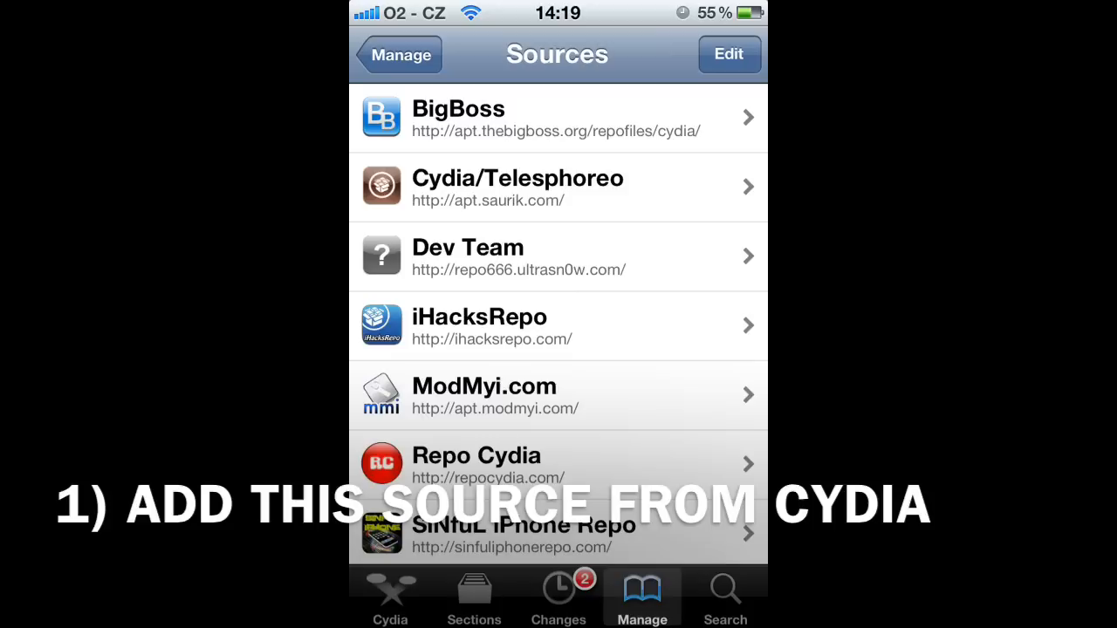
pyautogui.click(729, 54)
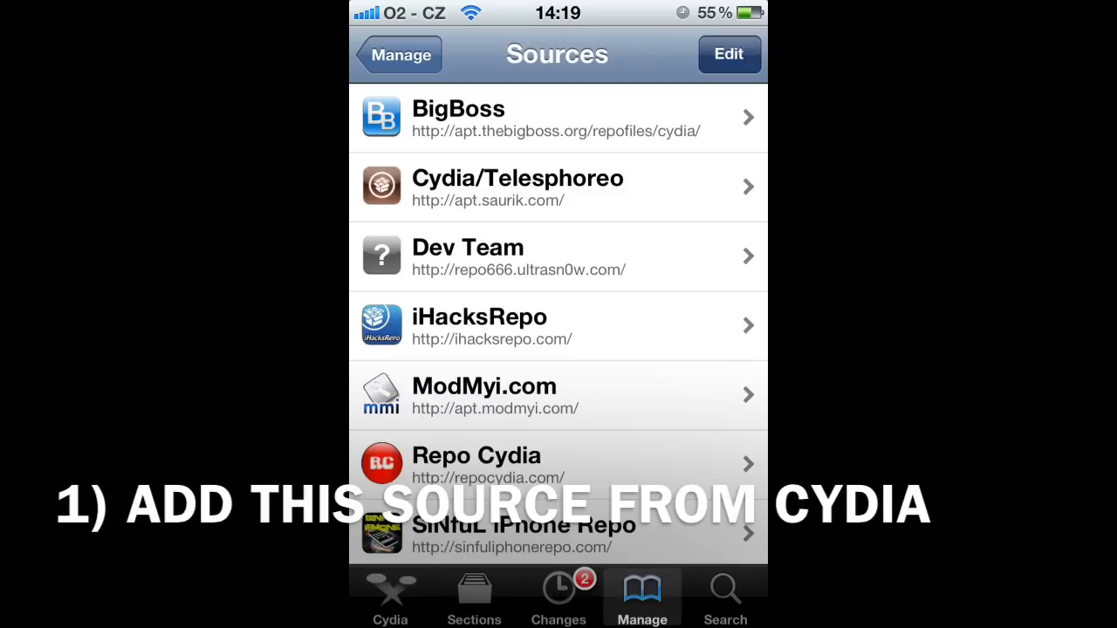
pyautogui.click(729, 54)
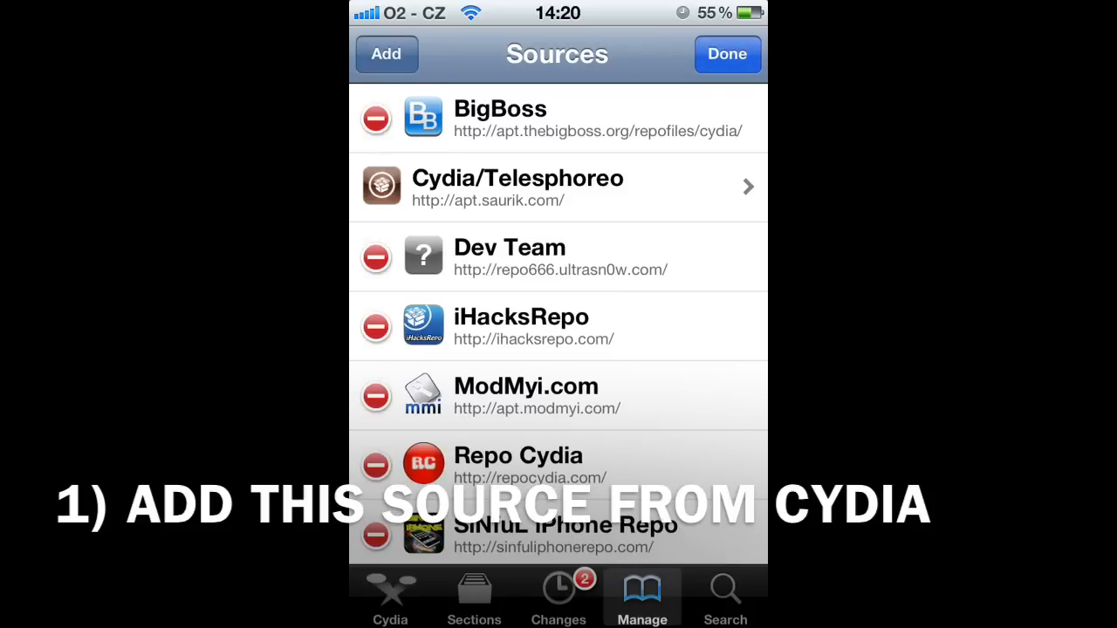
pyautogui.click(386, 54)
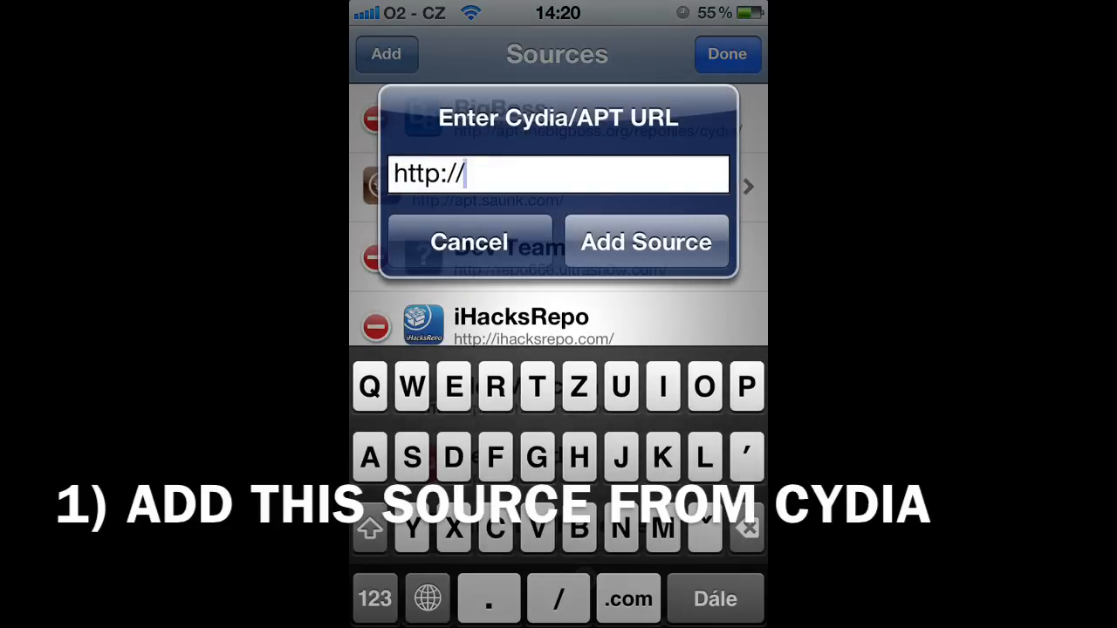
pyautogui.write('repoc')
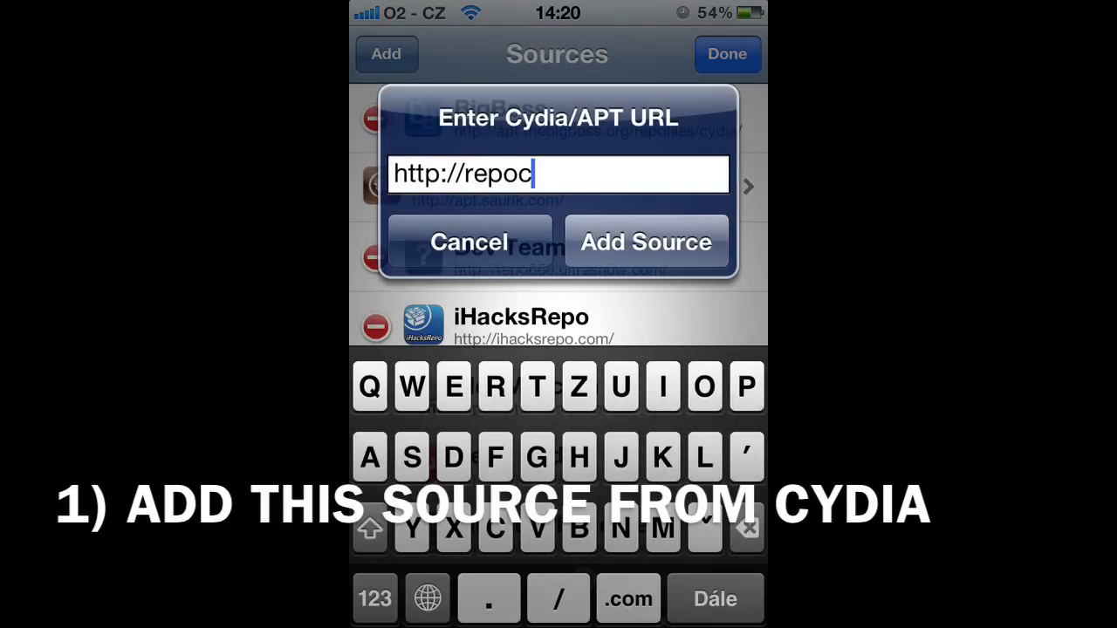
pyautogui.write('ydia.com/')
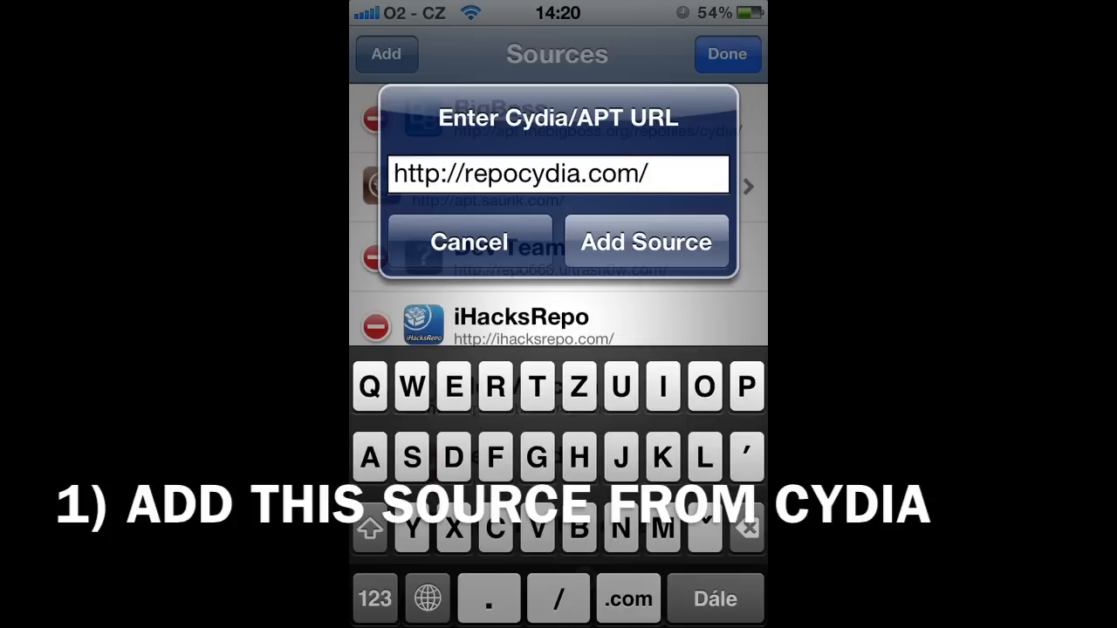
pyautogui.click(646, 241)
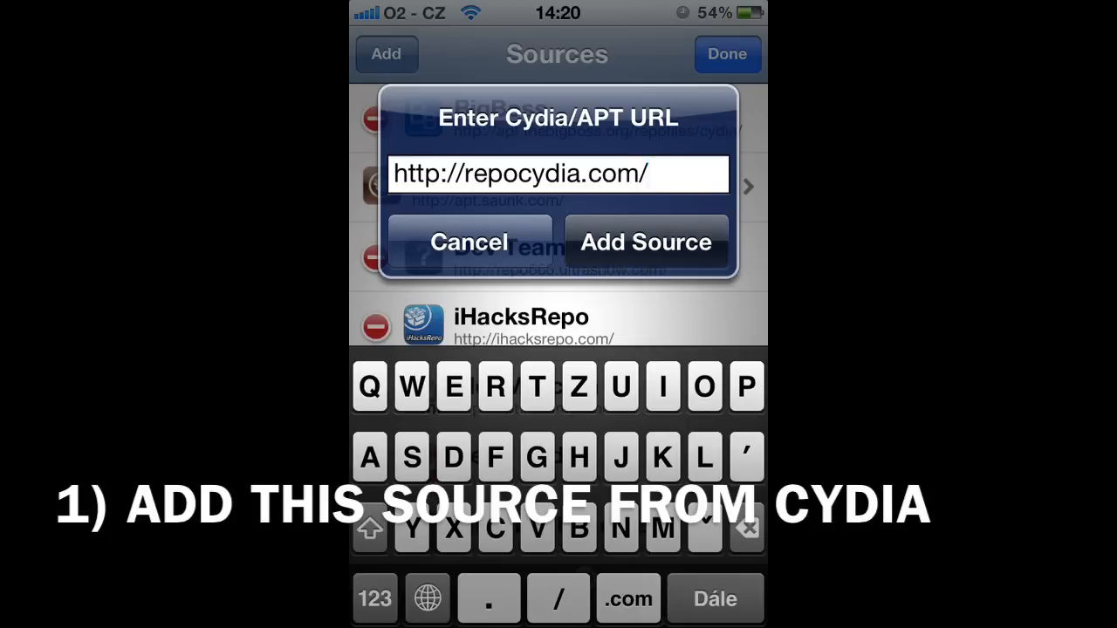
pyautogui.click(646, 241)
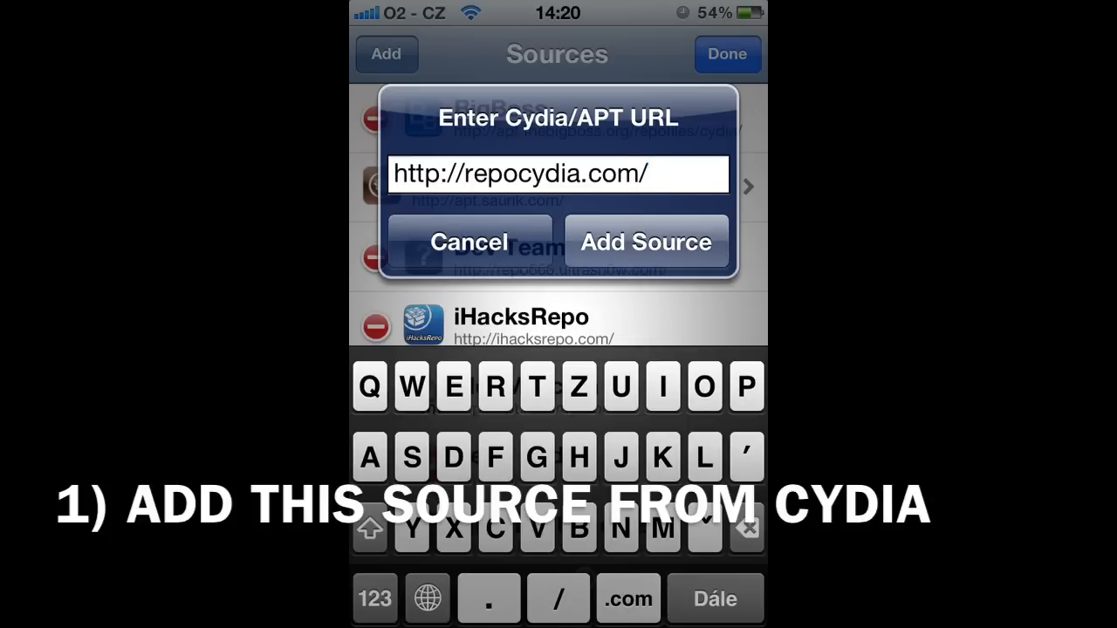
pyautogui.click(646, 241)
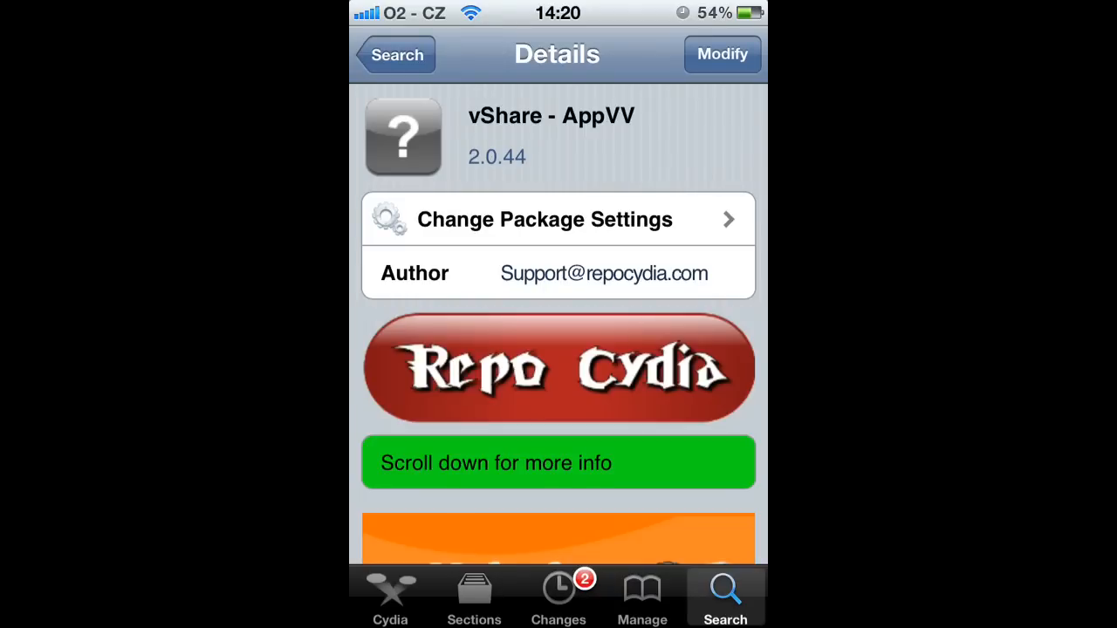
# - Install the vShare – AppVV 2.0.44 package from Repo Cydia via Modify
pyautogui.click(723, 54)
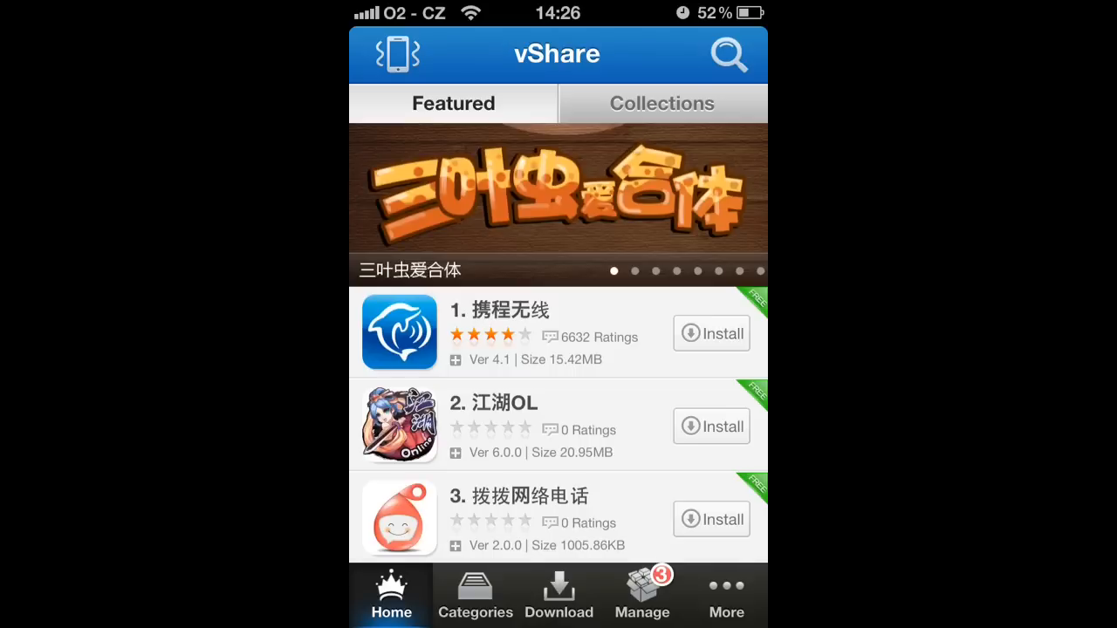
# - Browse vShare's Featured list, then its app categories such as Finance and Music
pyautogui.scroll(-3)
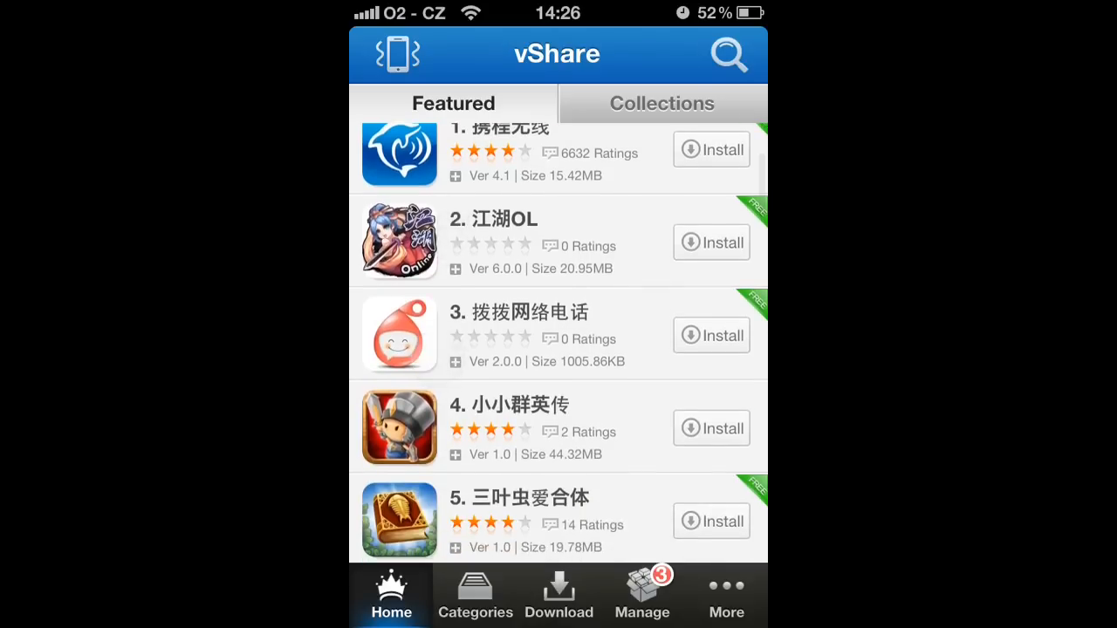
pyautogui.click(475, 597)
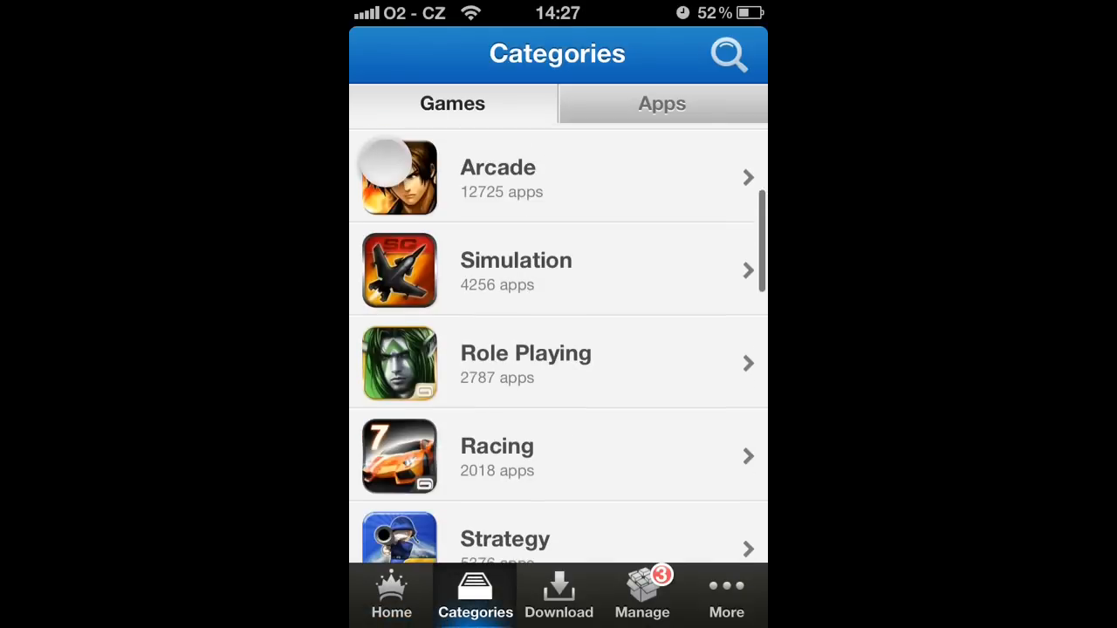
pyautogui.click(661, 103)
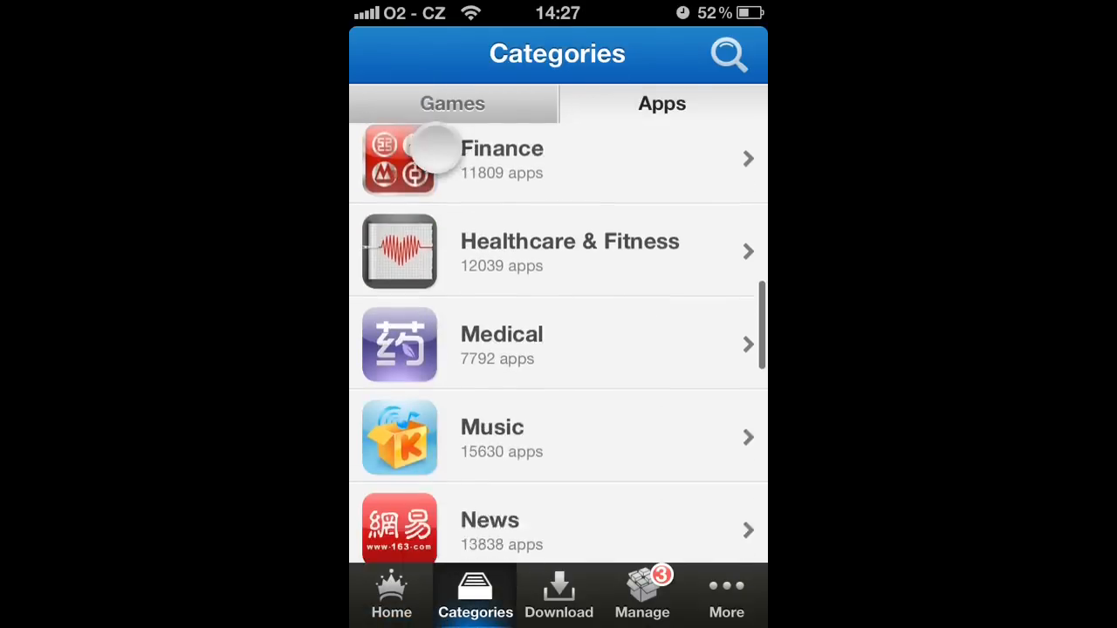
pyautogui.click(454, 103)
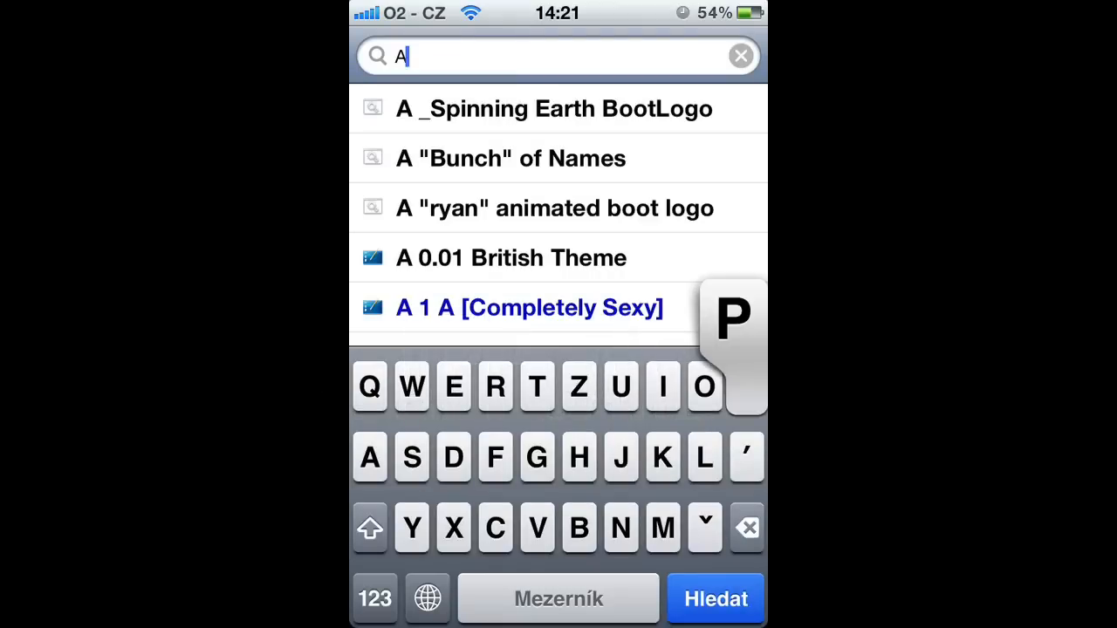
# - Find the appcake 2.0.0 package by search and install it via Modify
pyautogui.write('ppcake')
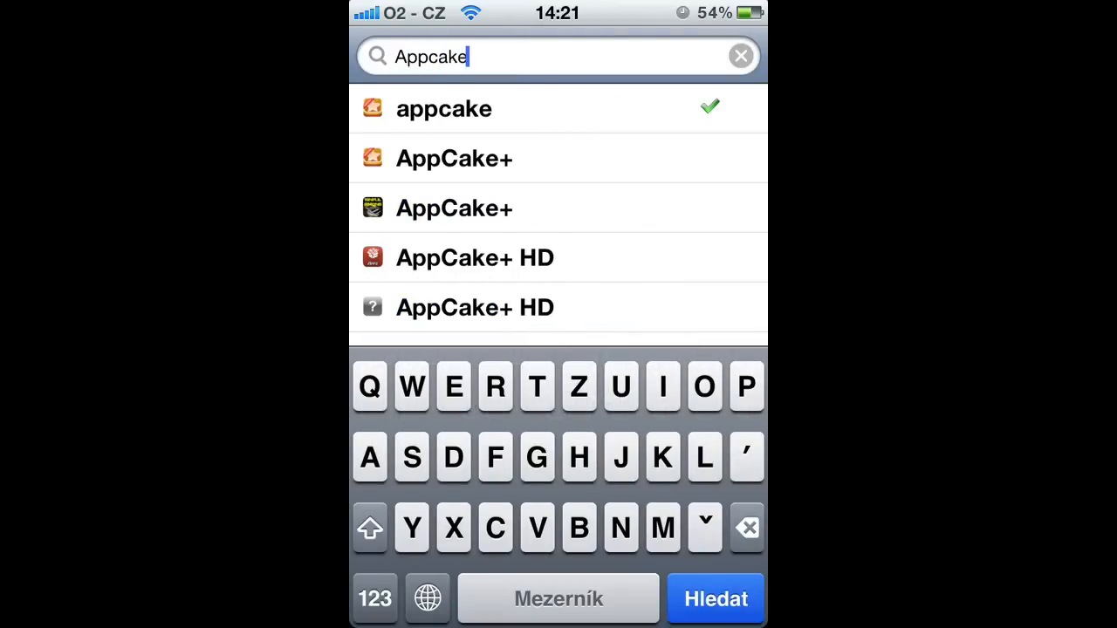
pyautogui.click(443, 109)
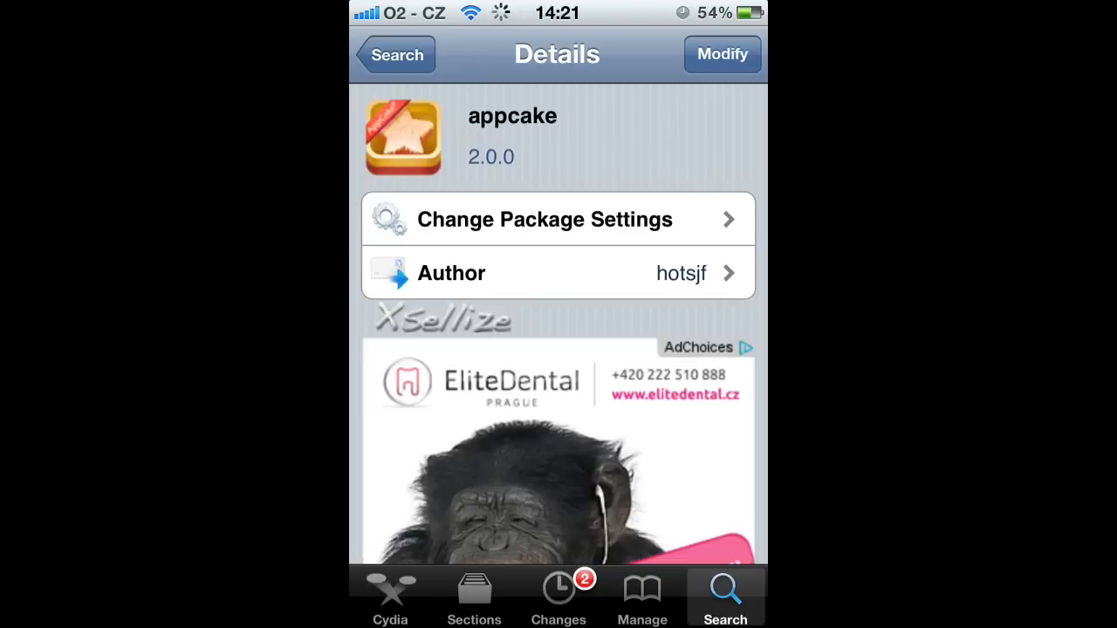
pyautogui.click(723, 54)
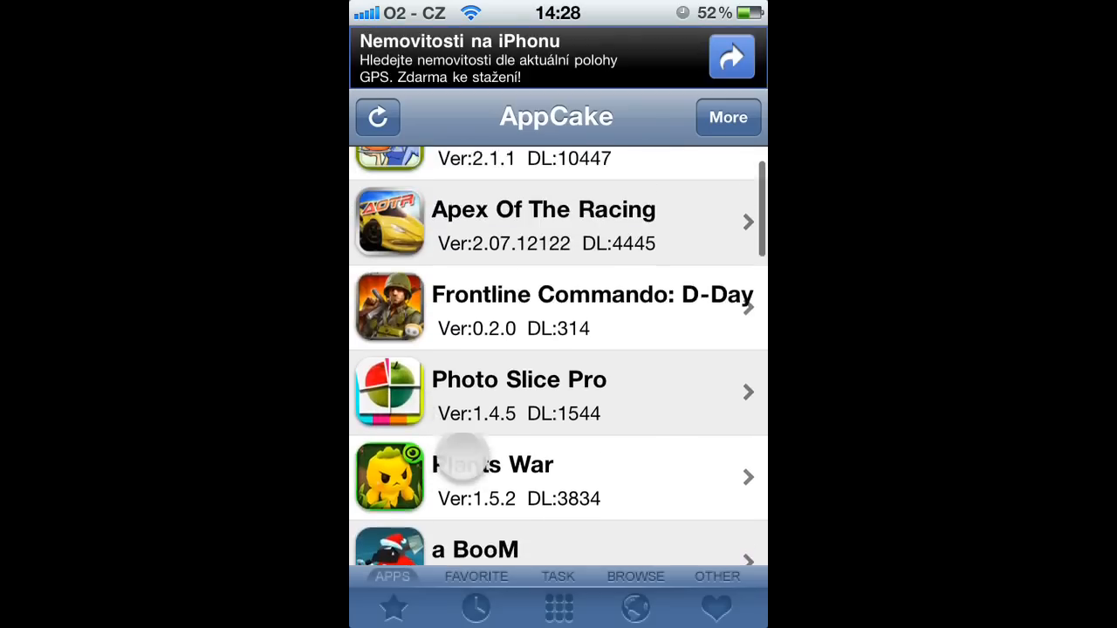
# - Browse AppCake's list of games and tweaks and pick an entry
pyautogui.scroll(-3)
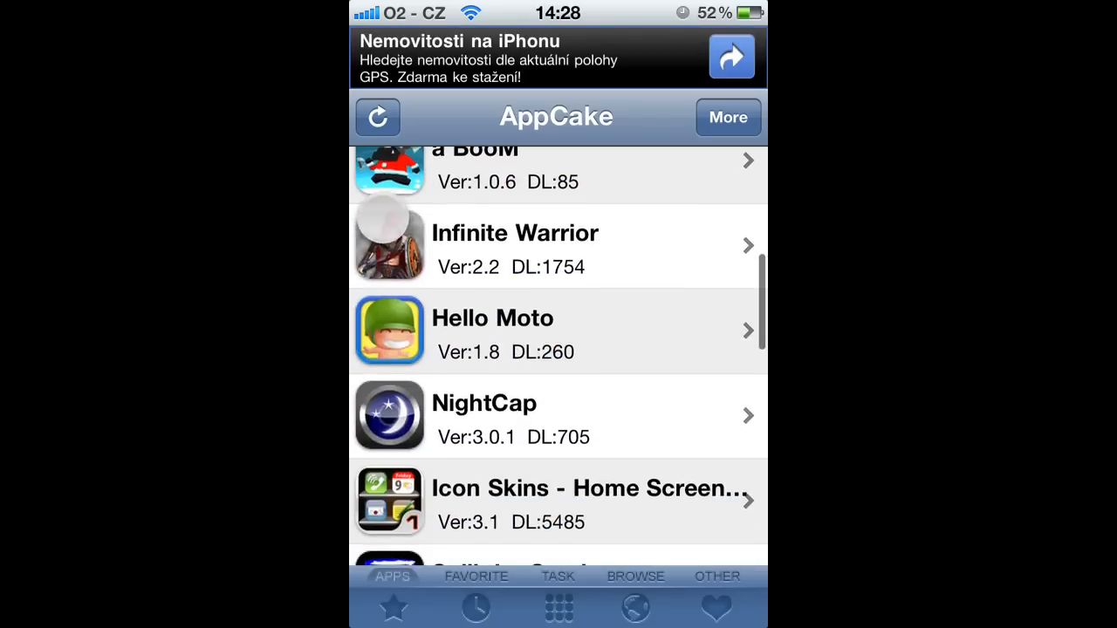
pyautogui.click(474, 576)
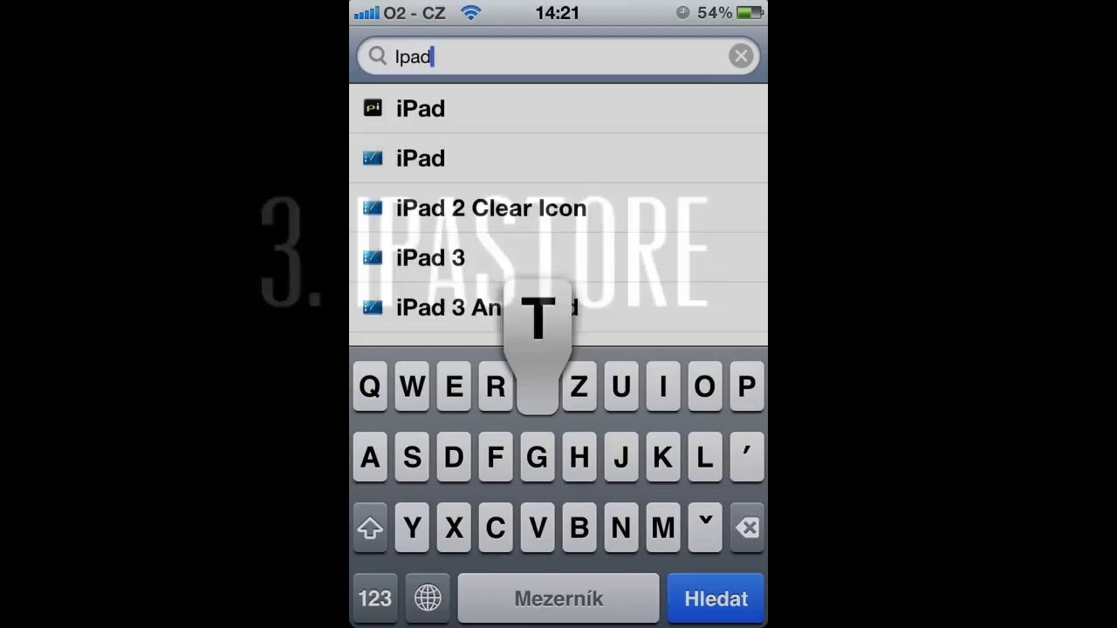
# - Search Cydia for ipastore and view the already-installed iPASTORE package
pyautogui.click(747, 527)
pyautogui.write('store')
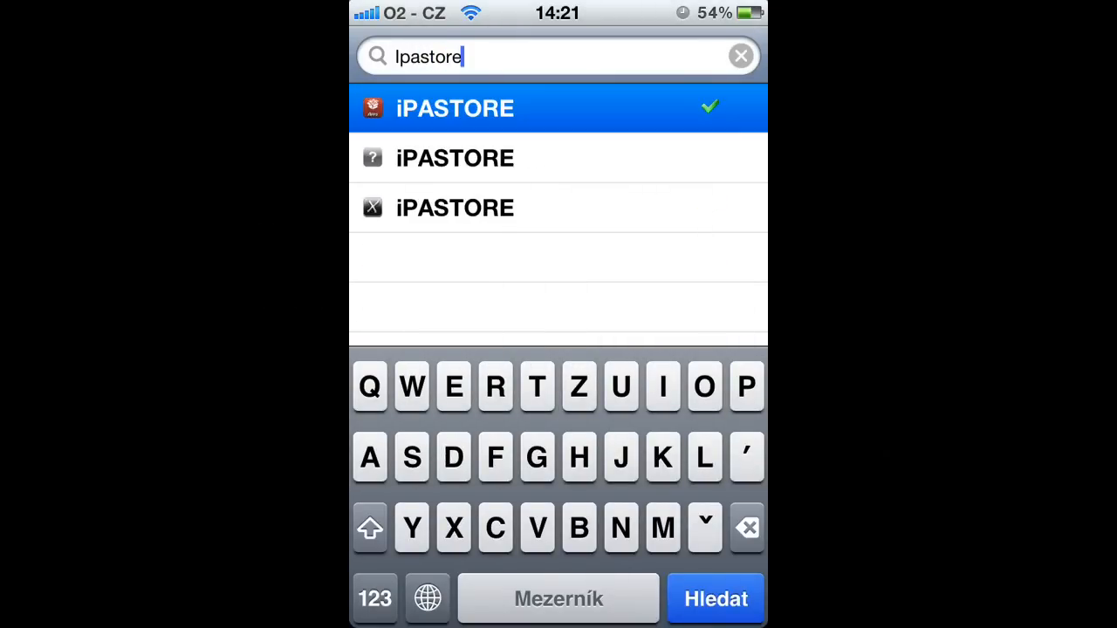
pyautogui.click(454, 108)
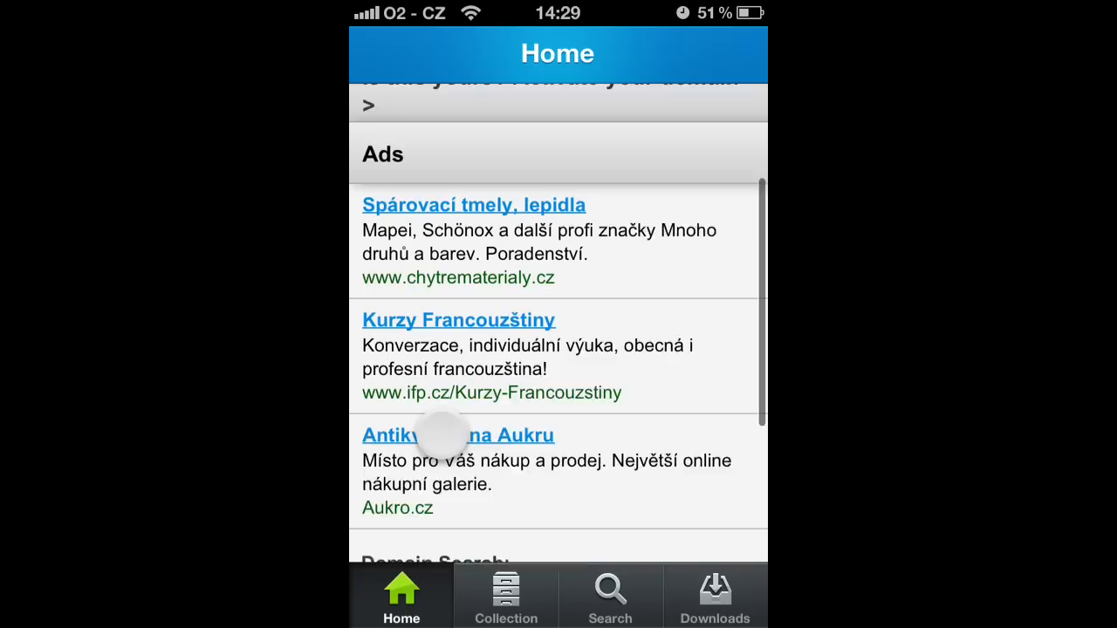
# - Check iPAStore's parked home page, empty Downloads list and a fruitless 'grand' search
pyautogui.scroll(-3)
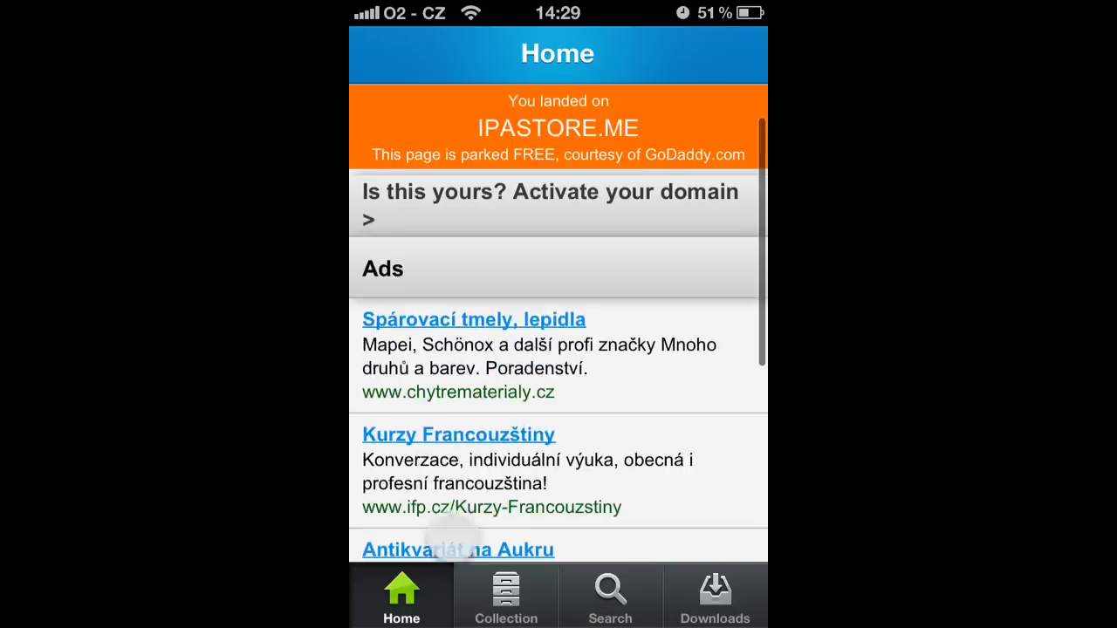
pyautogui.click(715, 595)
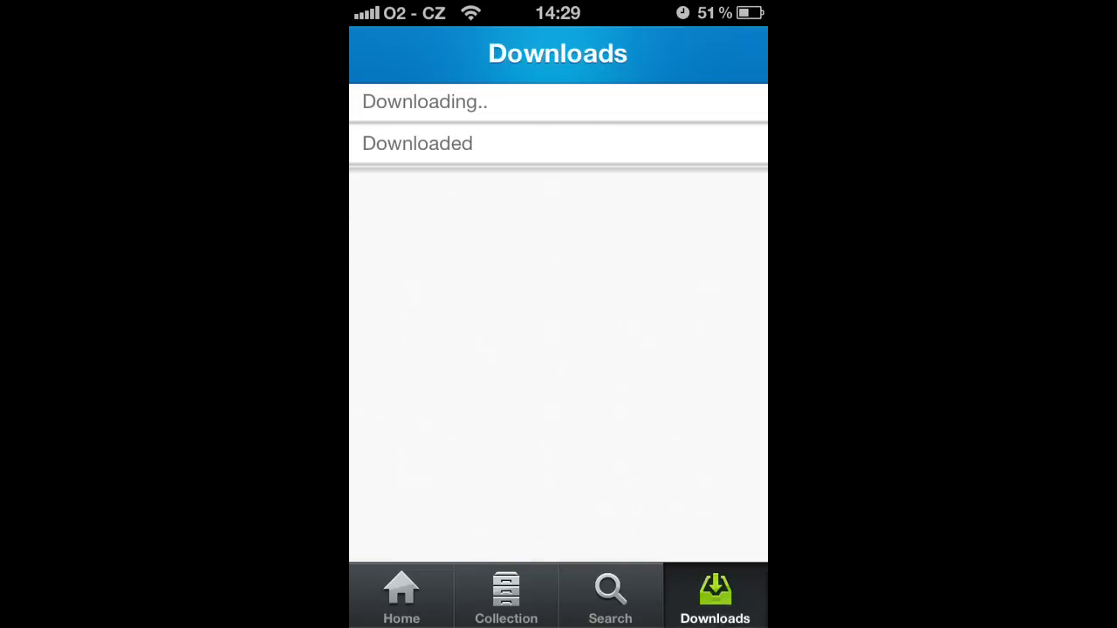
pyautogui.click(611, 597)
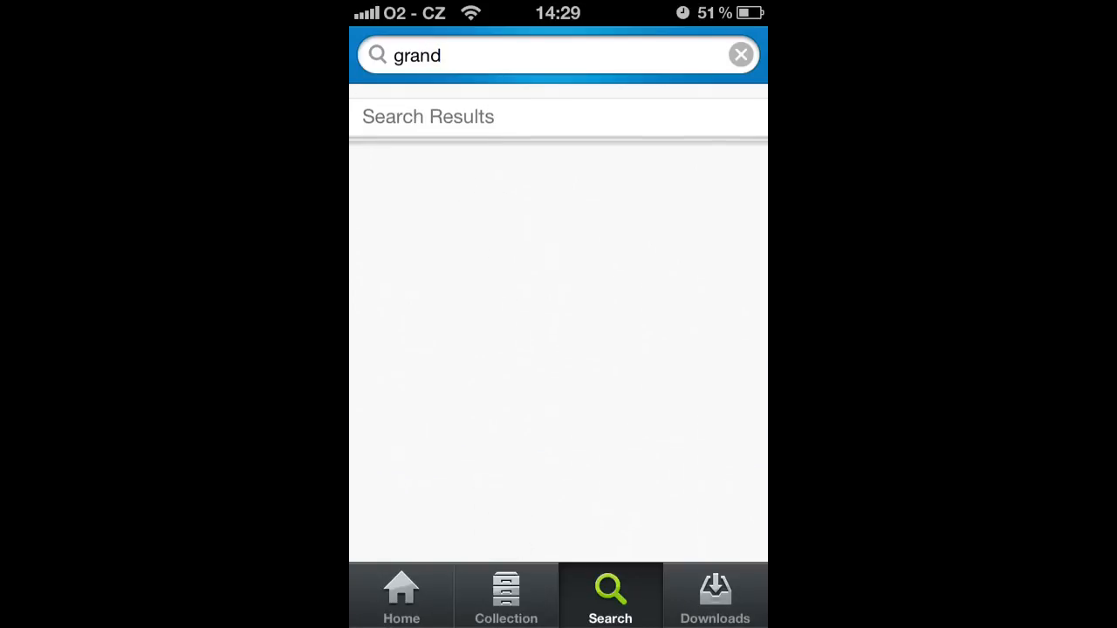
pyautogui.click(715, 597)
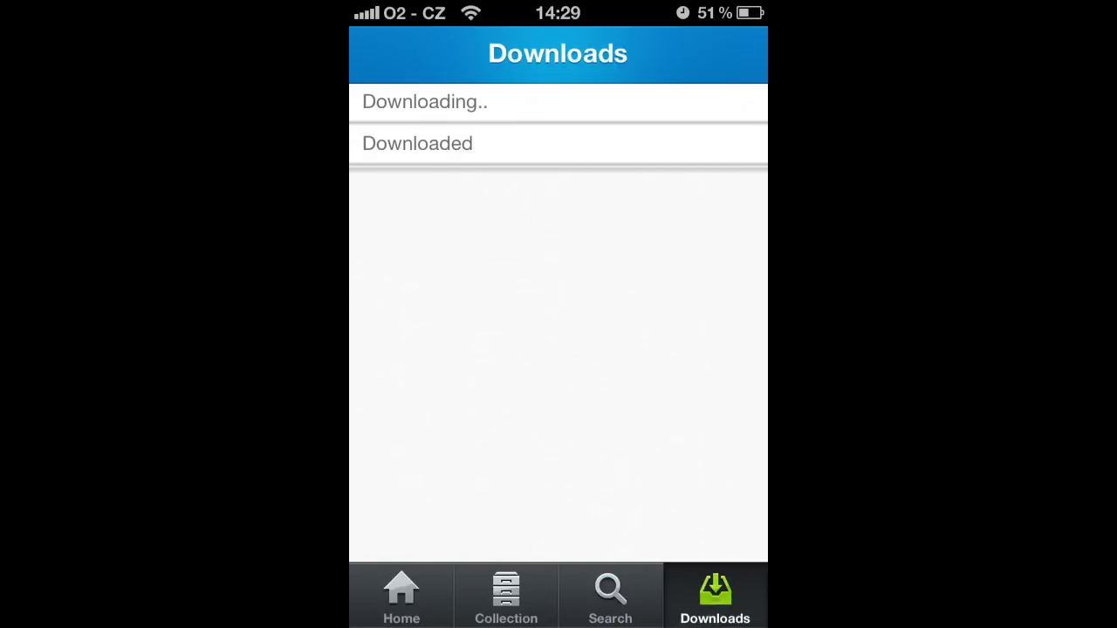
pyautogui.click(401, 596)
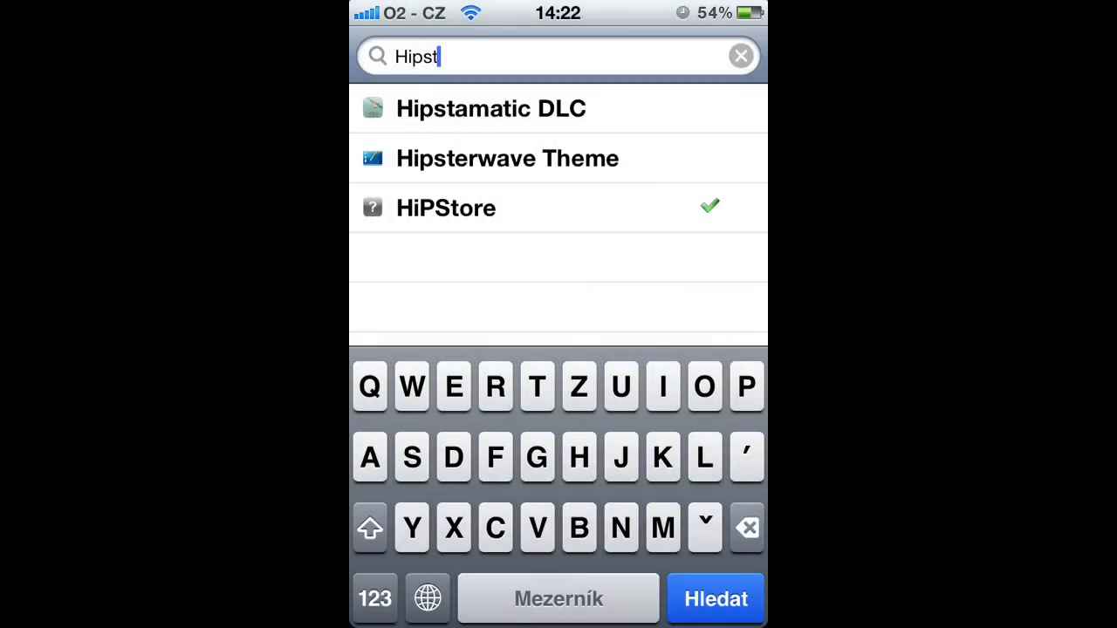
# - Find the installed HiPStore 1.0.3 package from Repo Cydia and dismiss its Modify sheet
pyautogui.write('o')
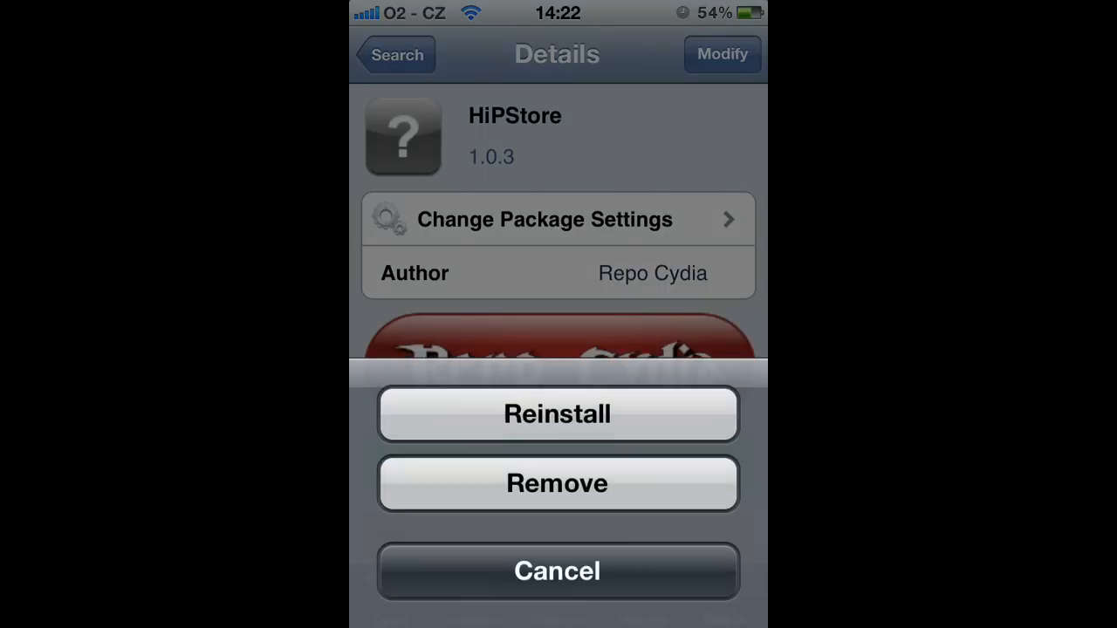
pyautogui.click(557, 571)
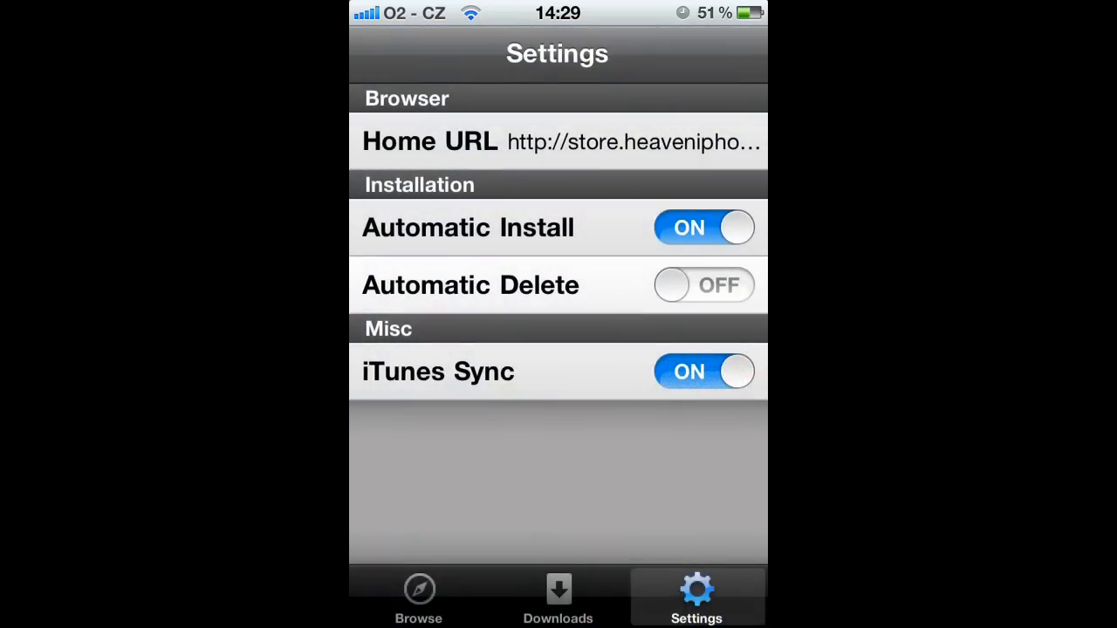
# - Browse HiPStore's app catalogue with versions, download counts and device requirements
pyautogui.click(419, 597)
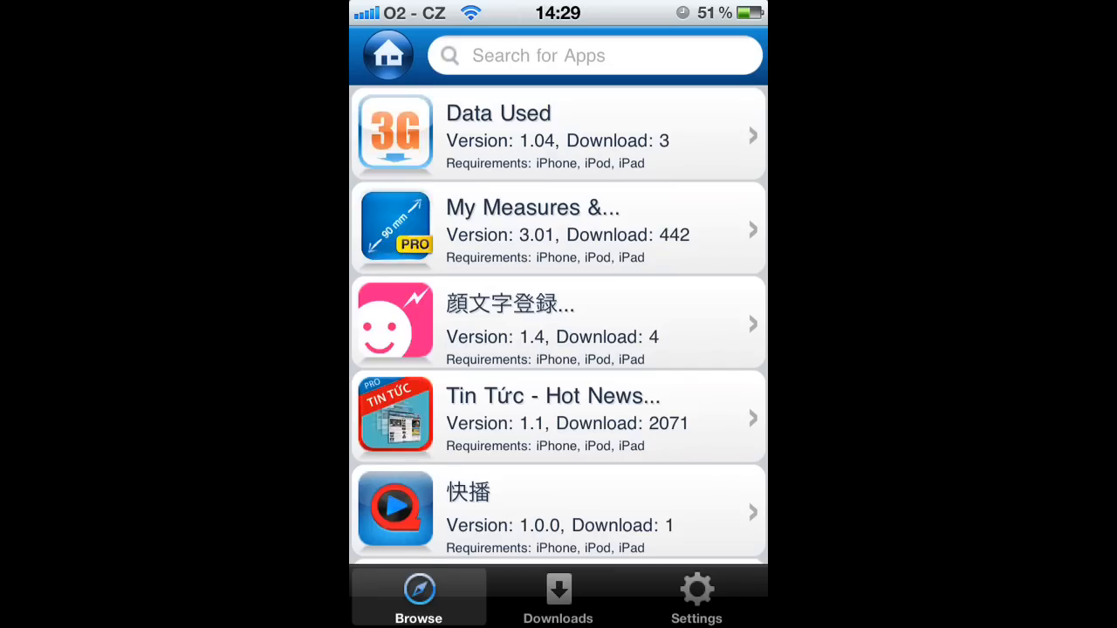
pyautogui.scroll(-3)
pyautogui.write('shazam')
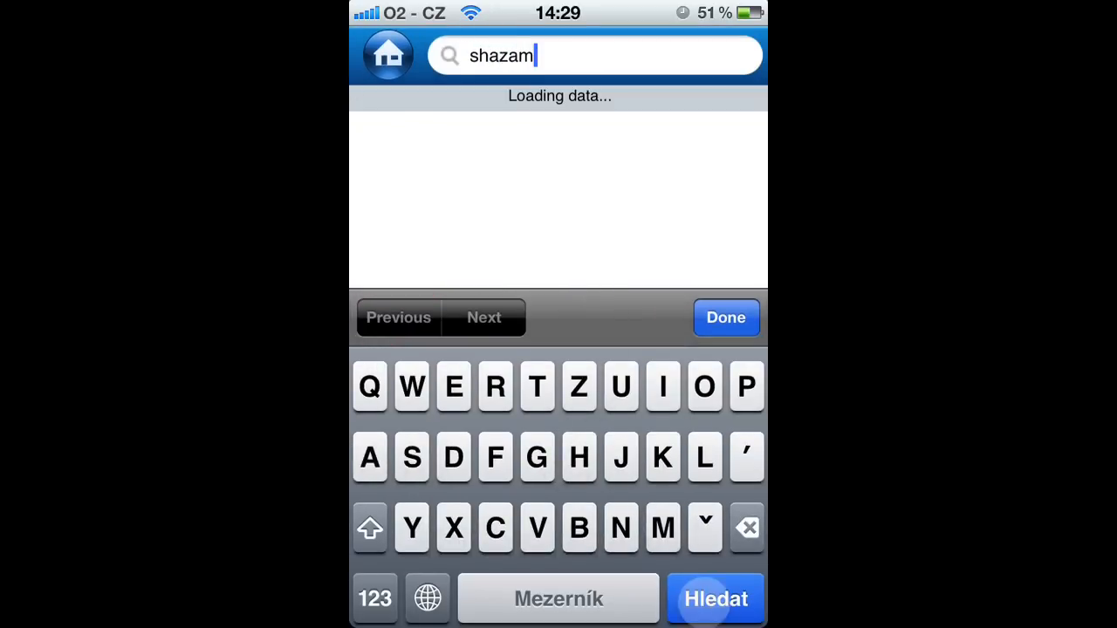
# - Find Shazam Encore in the shazam results and start installing version 5.5.1 from Download
pyautogui.click(715, 598)
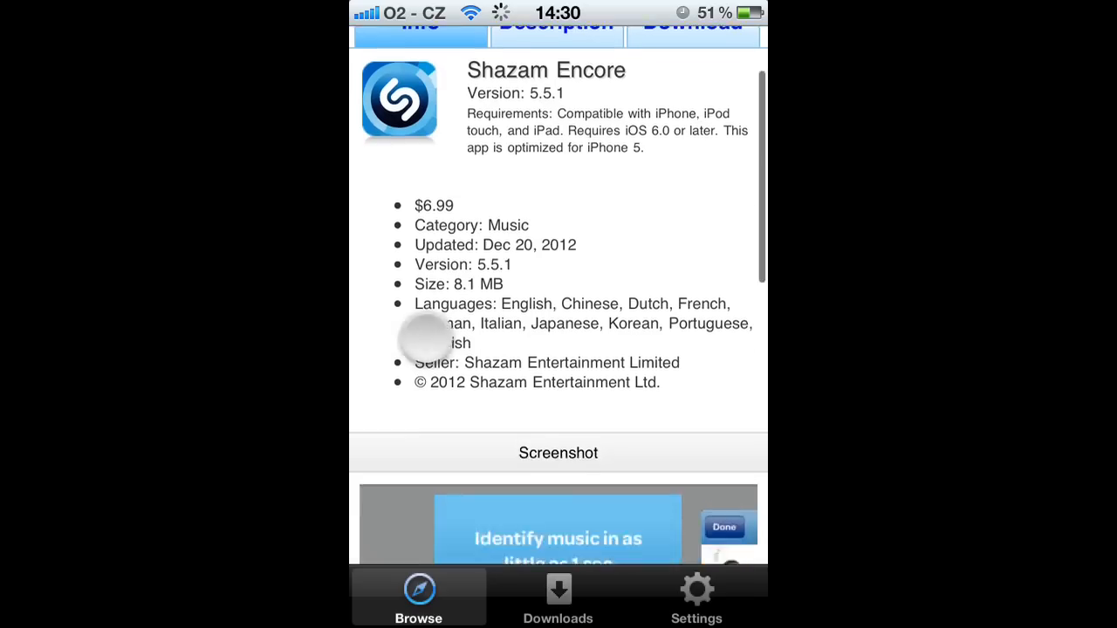
pyautogui.scroll(-3)
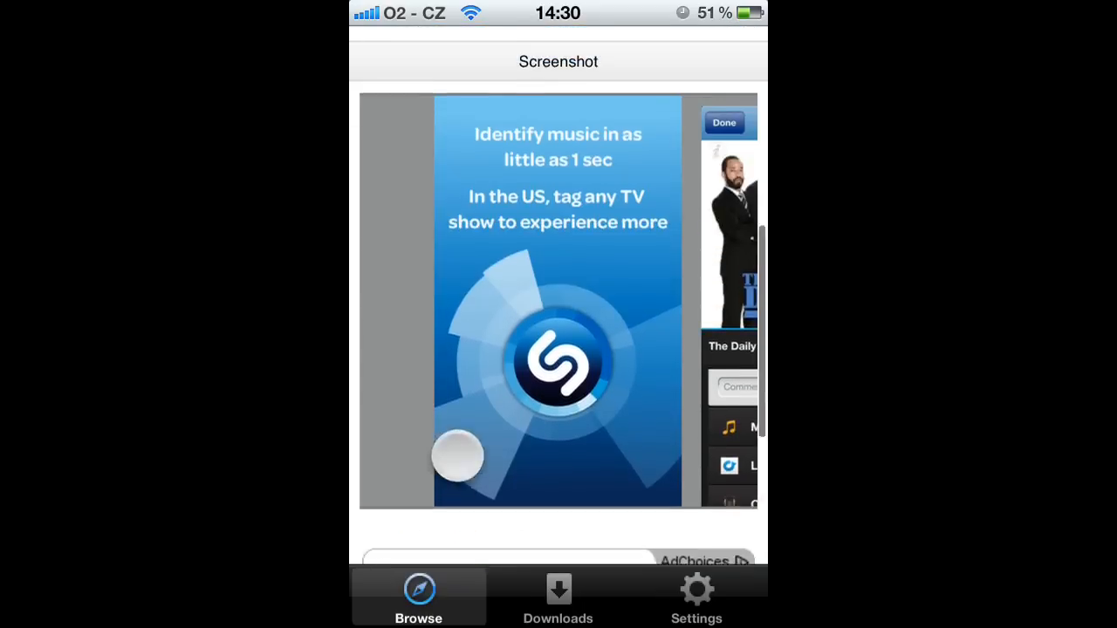
pyautogui.scroll(-3)
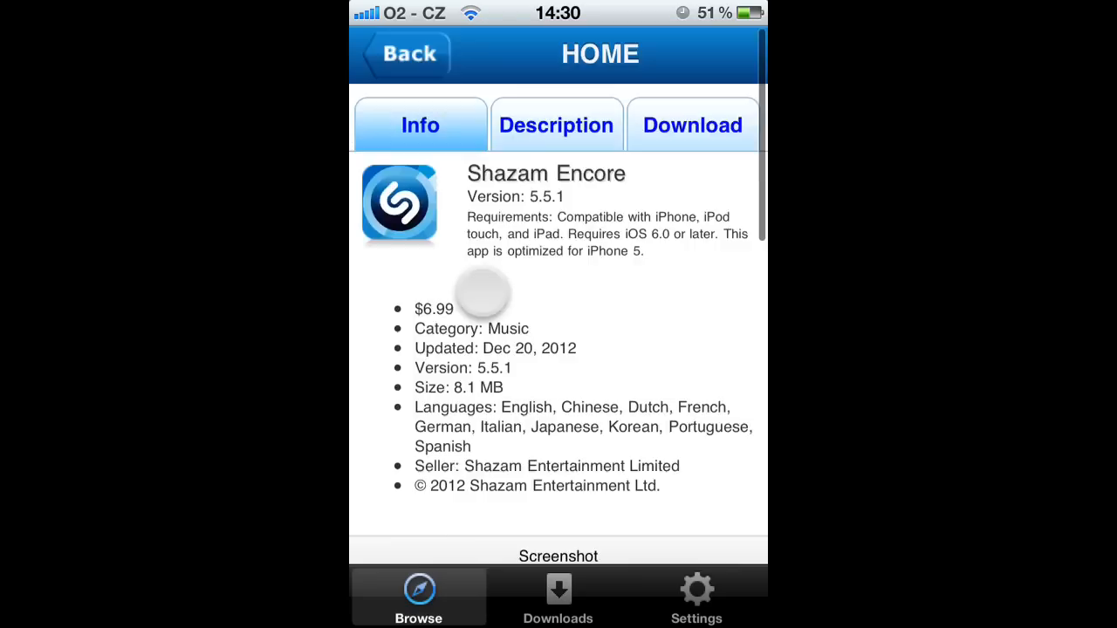
pyautogui.click(691, 126)
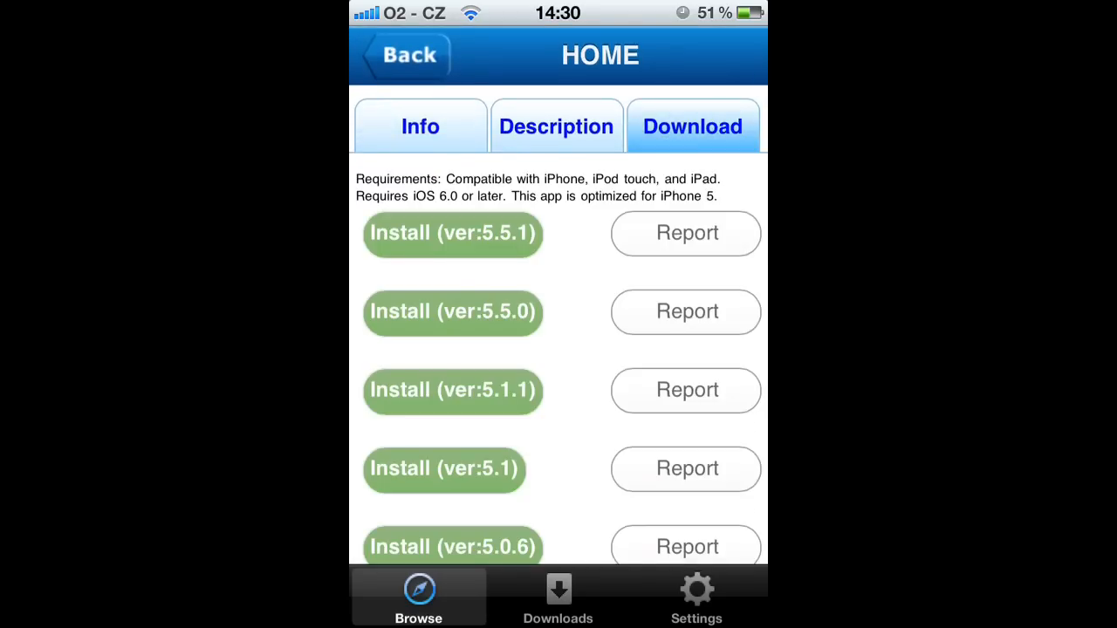
pyautogui.click(452, 233)
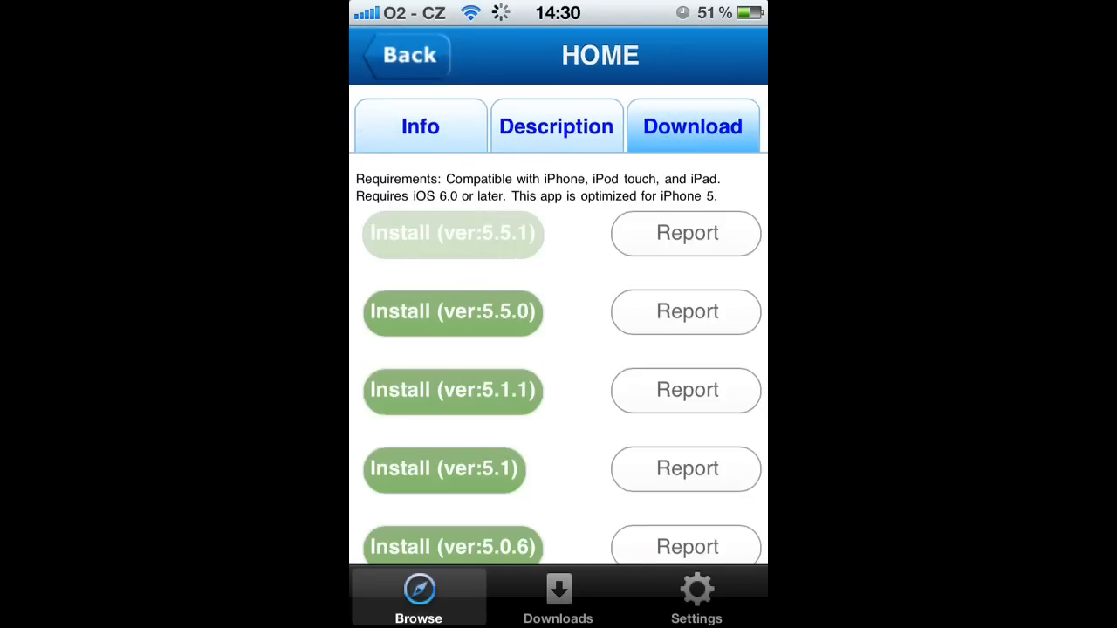